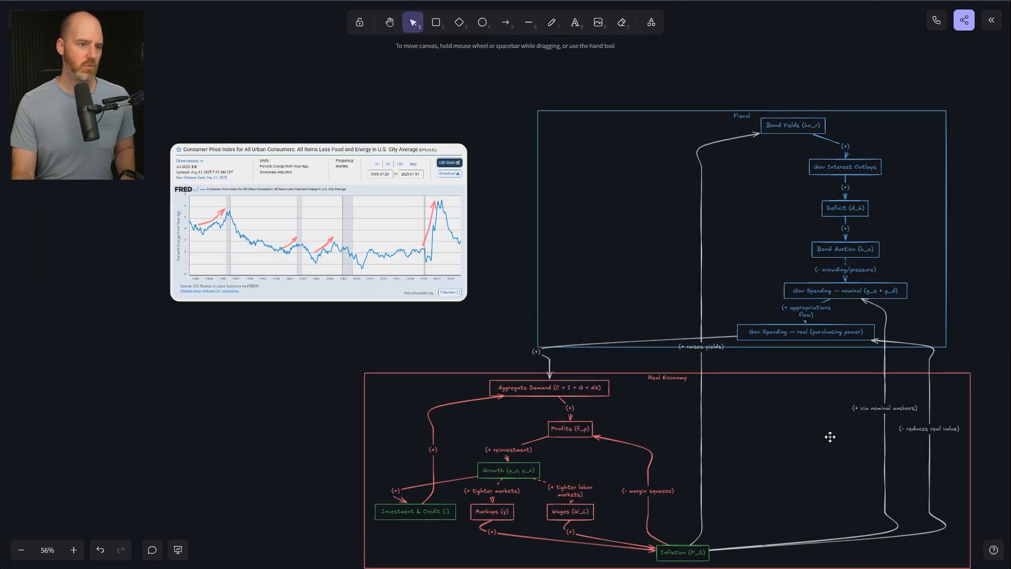
Step: Pan to the Real Economy section and select its frame for a closer view
left_click_drag(829, 437, 865, 280)
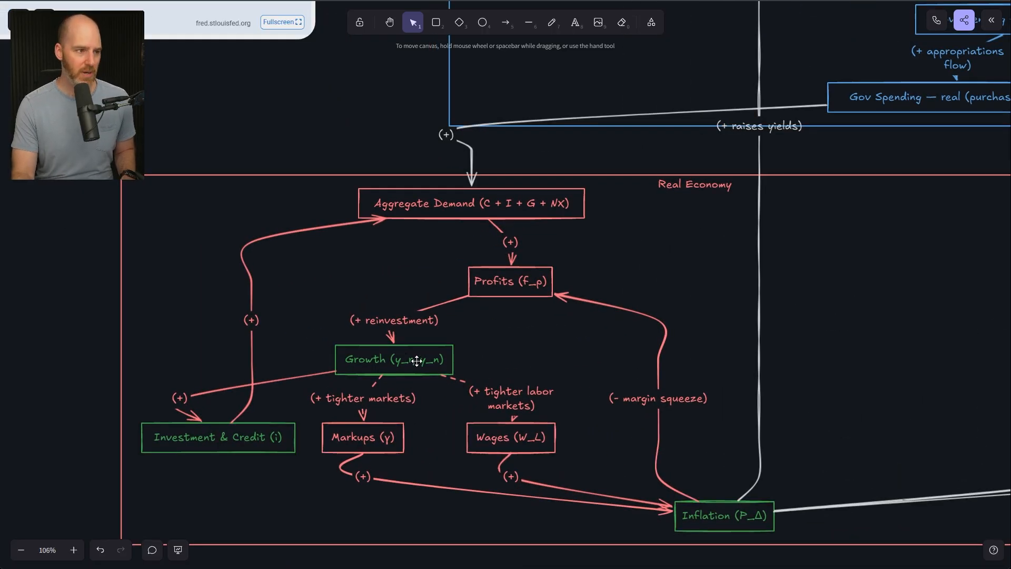
left_click(393, 359)
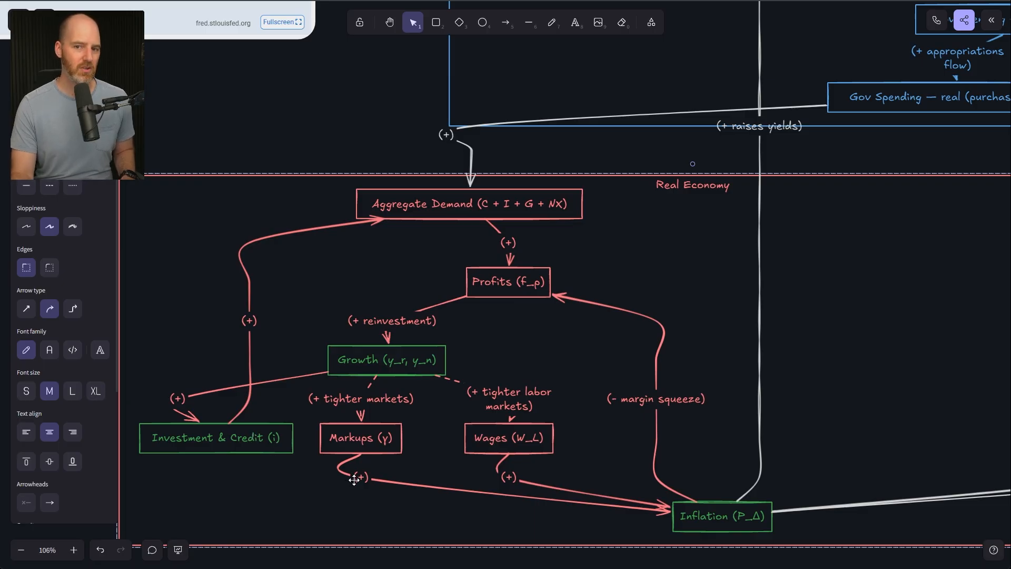
mouse_move(803, 539)
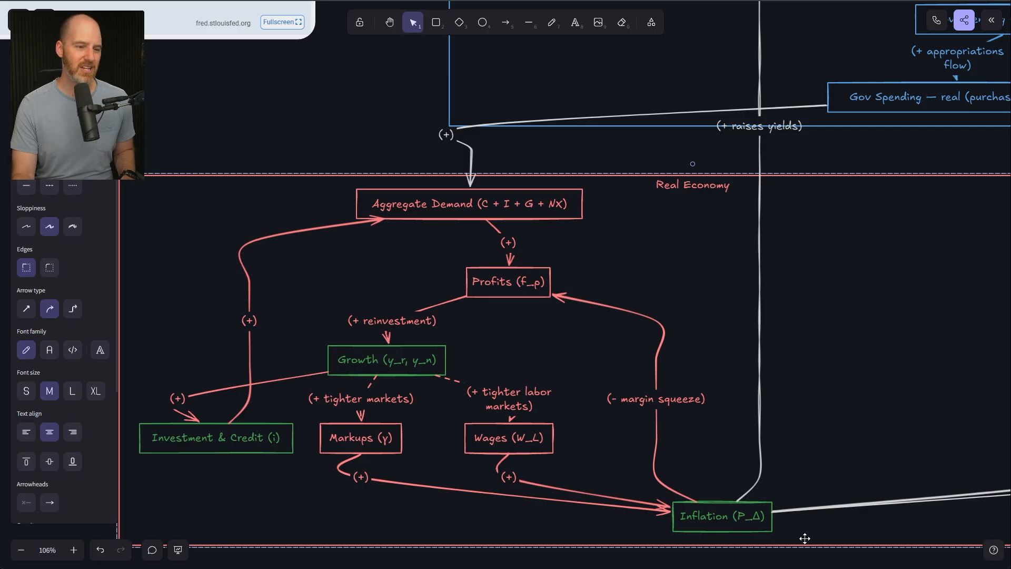
mouse_move(329, 108)
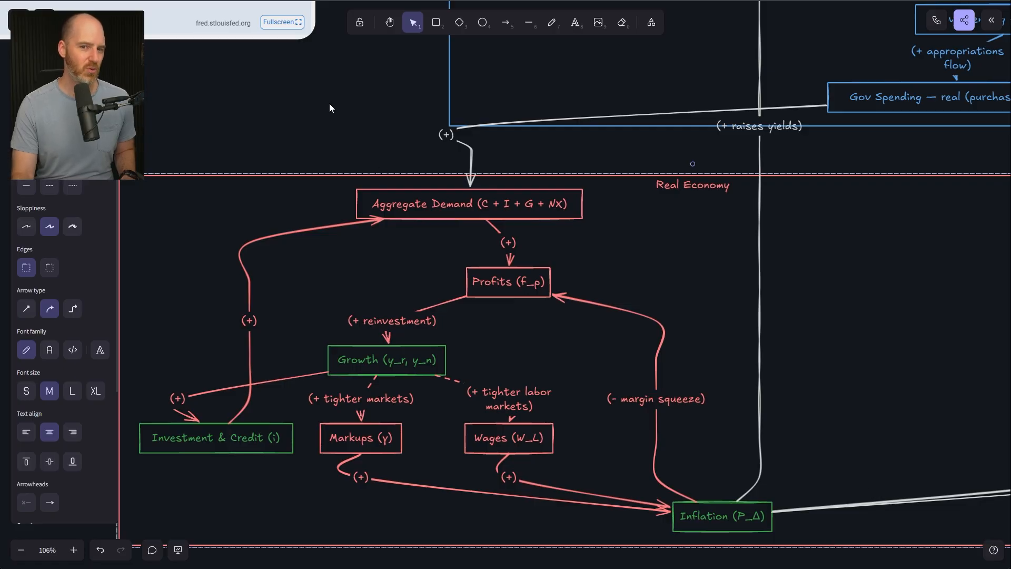
scroll("down", 3)
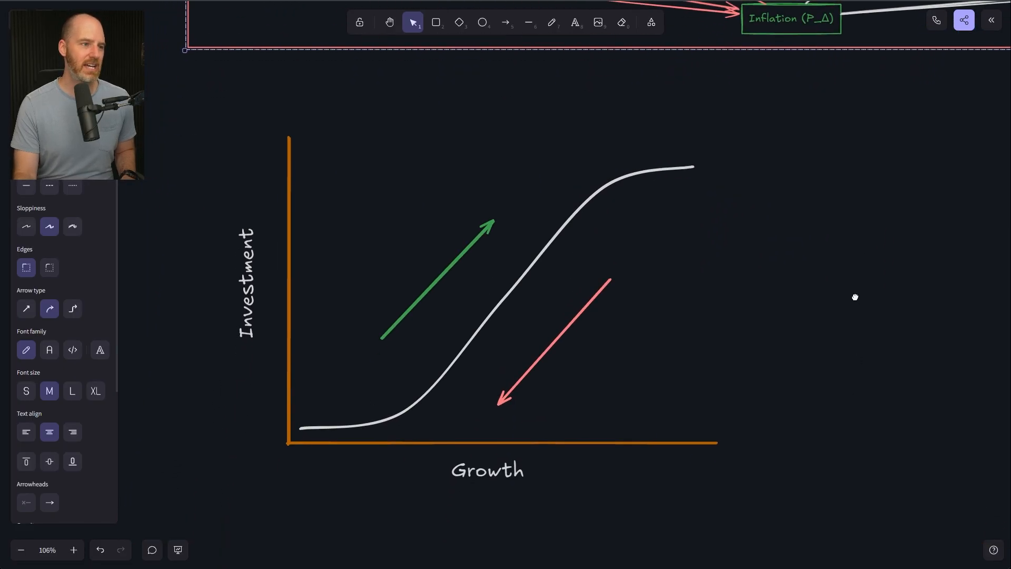
mouse_move(304, 286)
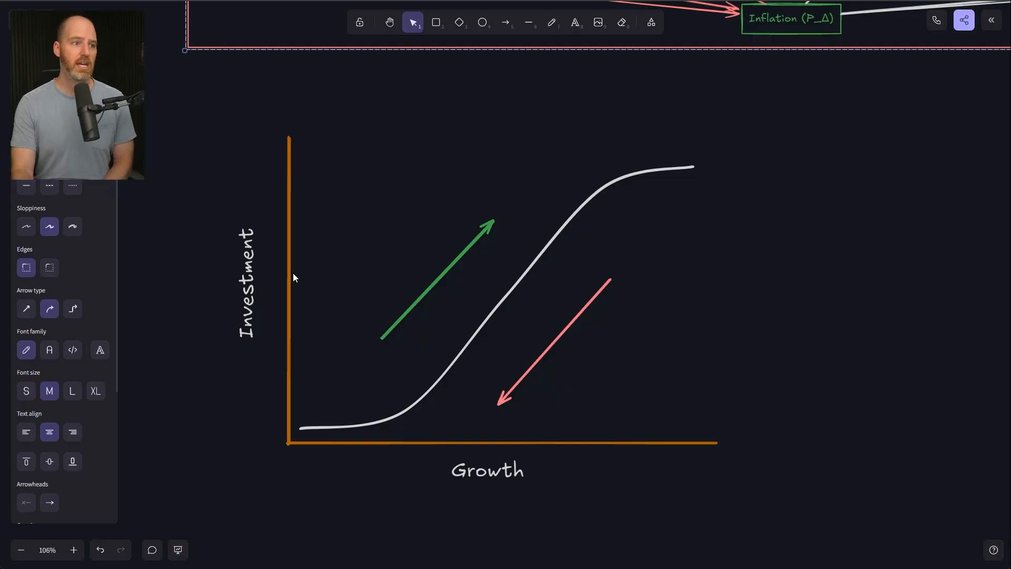
mouse_move(464, 365)
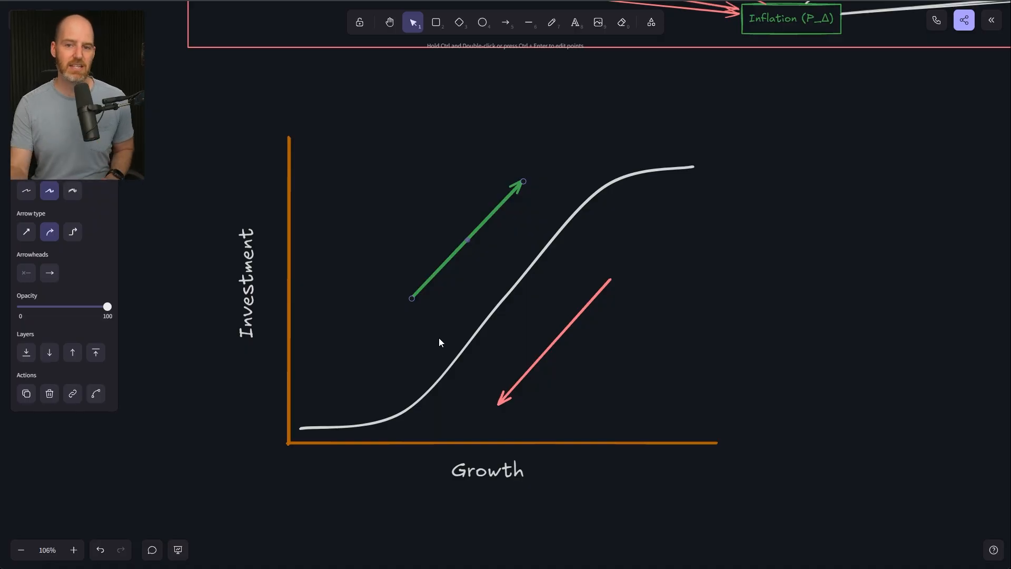
mouse_move(630, 347)
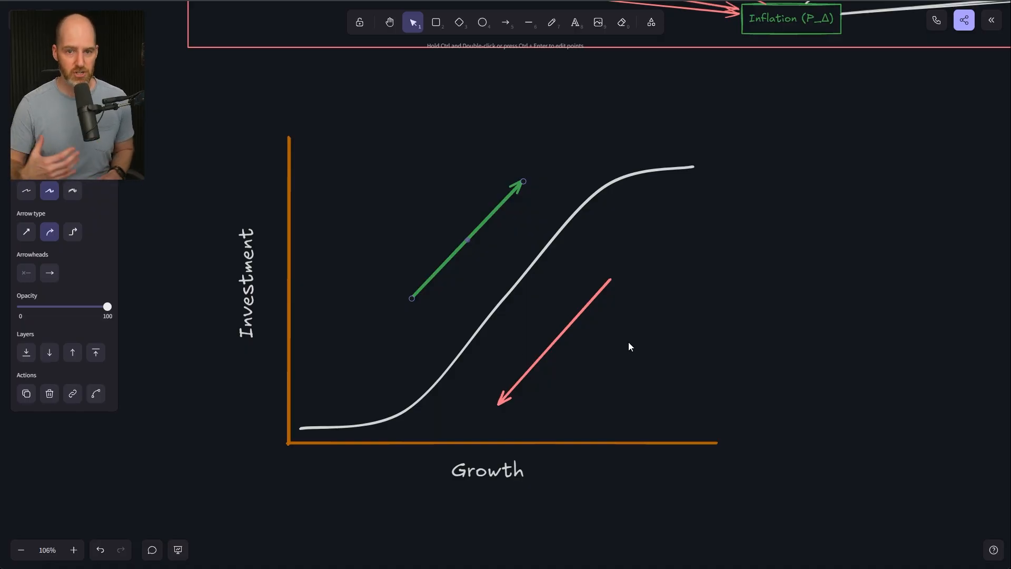
mouse_move(872, 172)
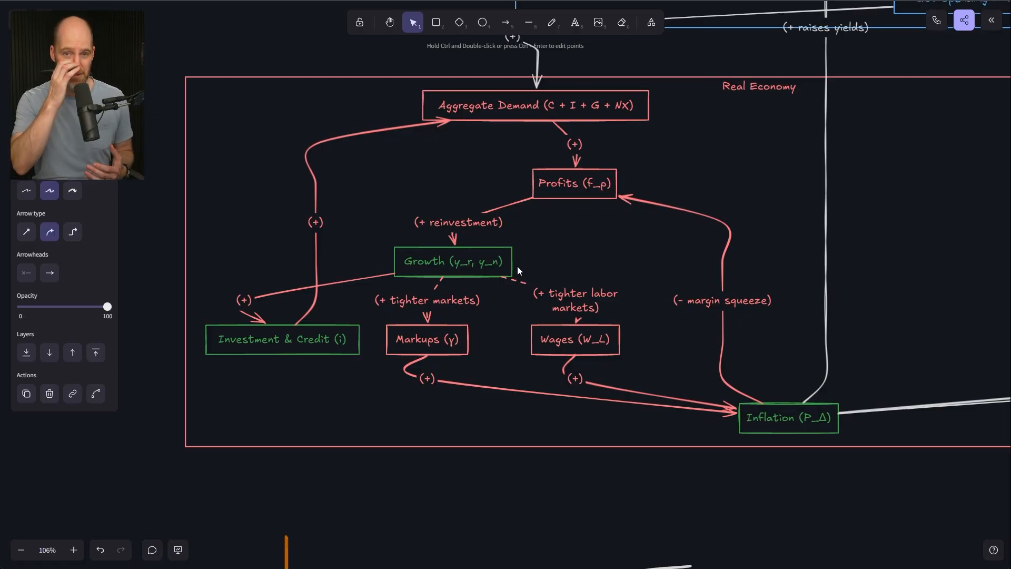
mouse_move(538, 58)
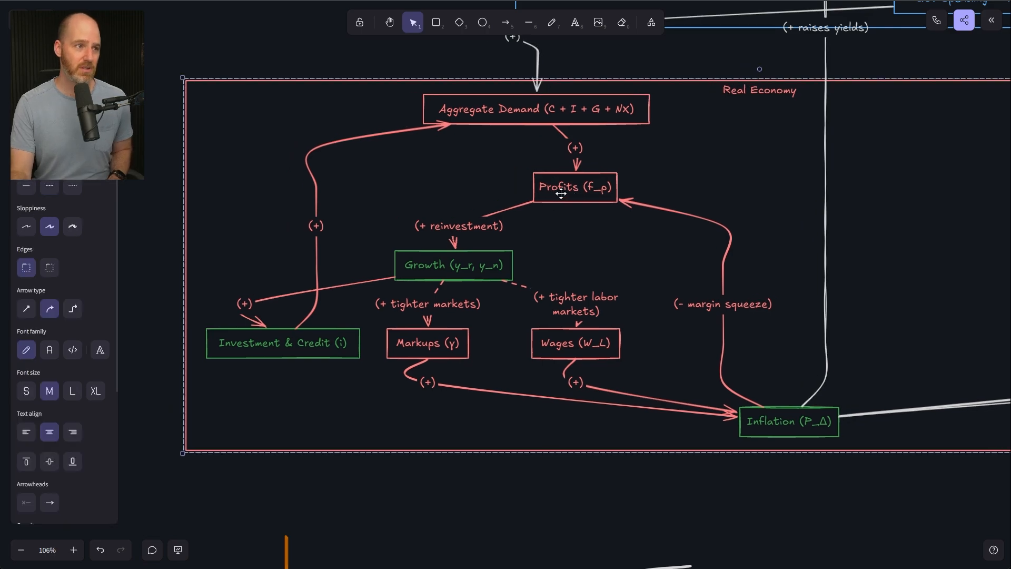
left_click(573, 188)
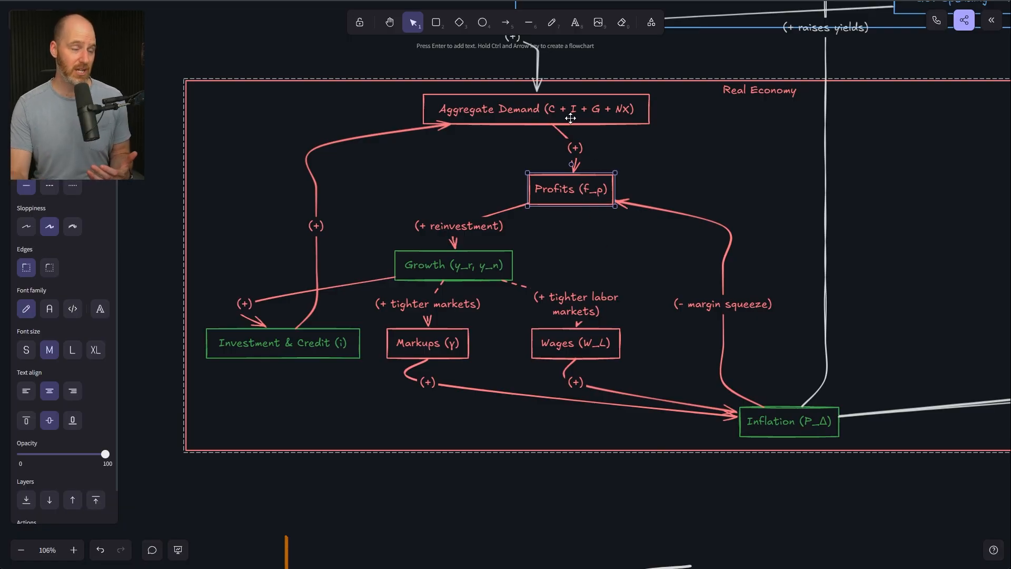
left_click(536, 108)
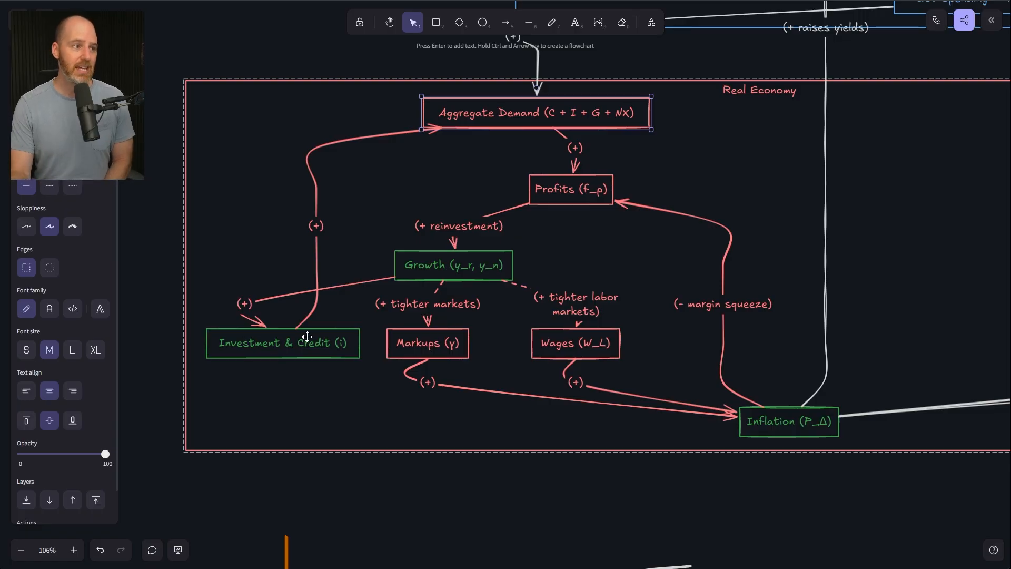
mouse_move(310, 349)
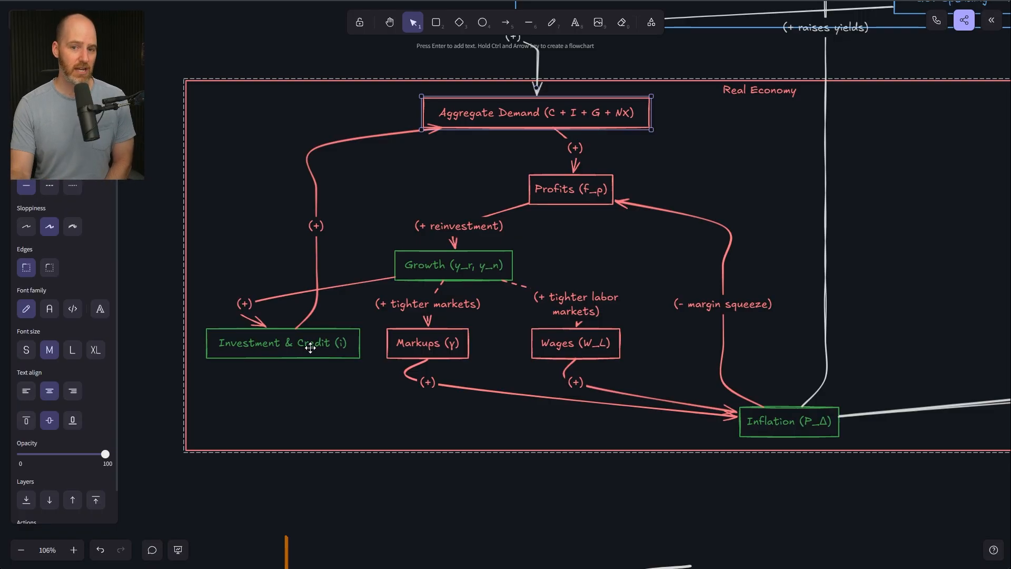
mouse_move(623, 151)
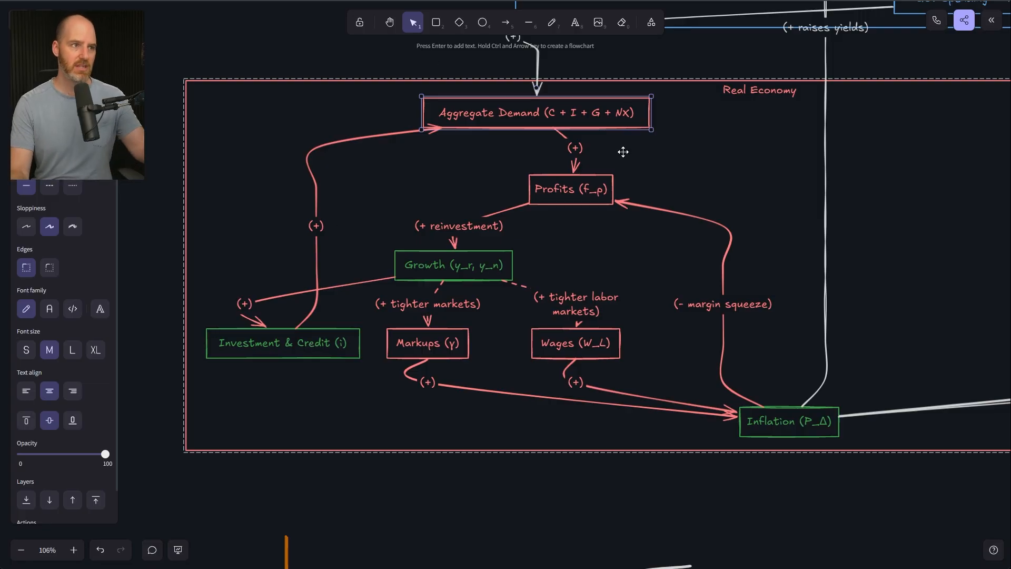
mouse_move(614, 124)
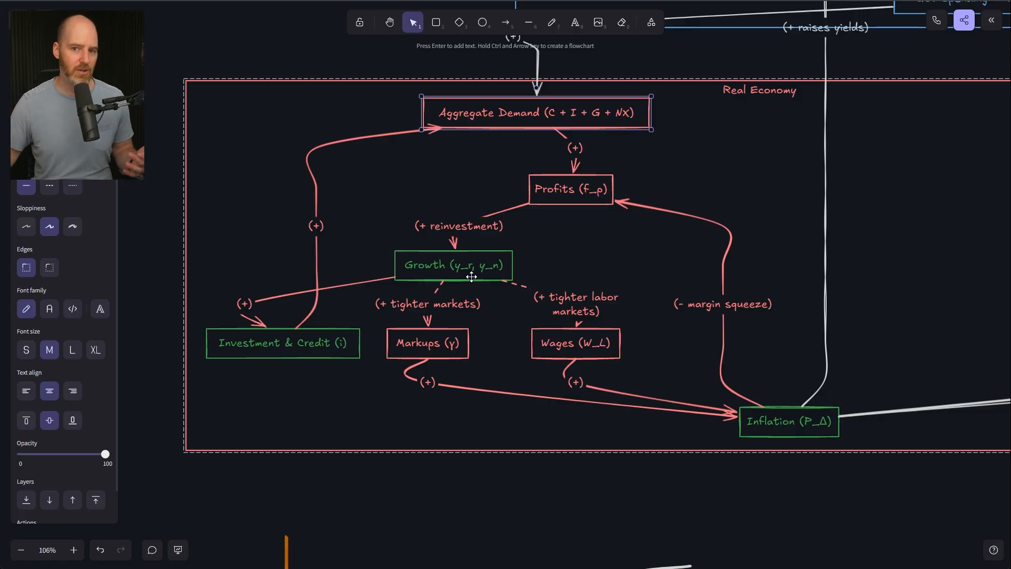
mouse_move(410, 148)
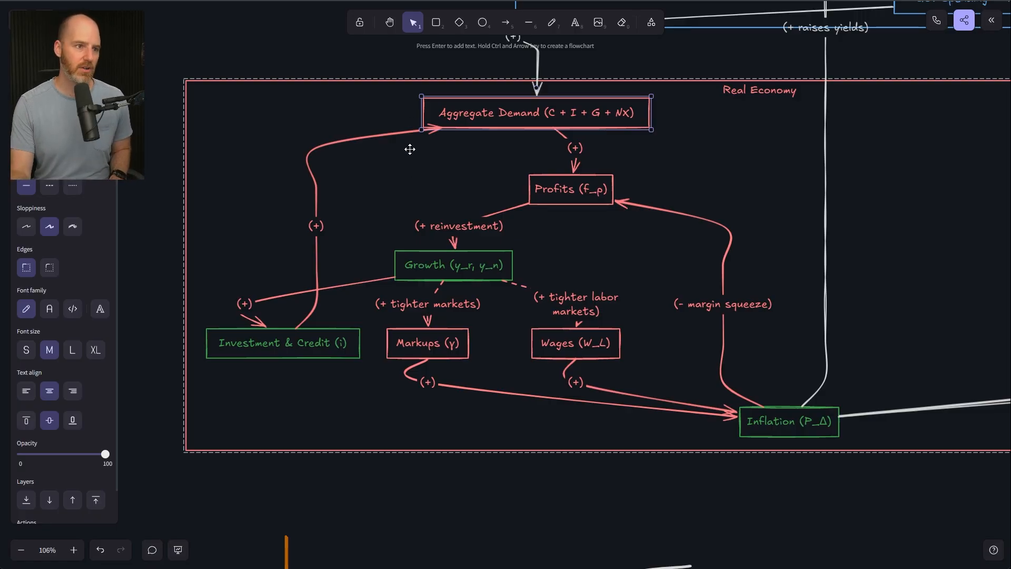
mouse_move(414, 152)
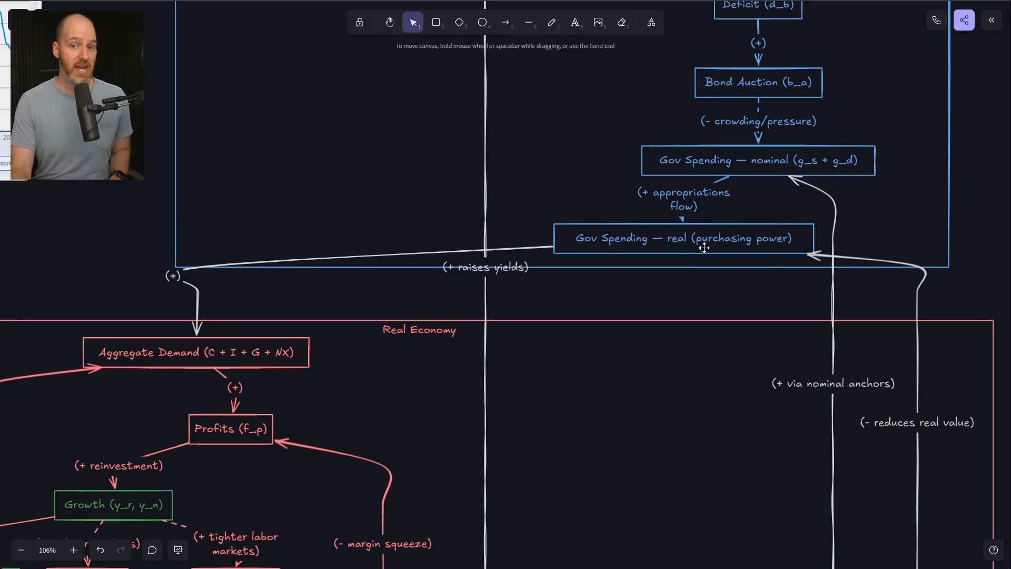
mouse_move(211, 387)
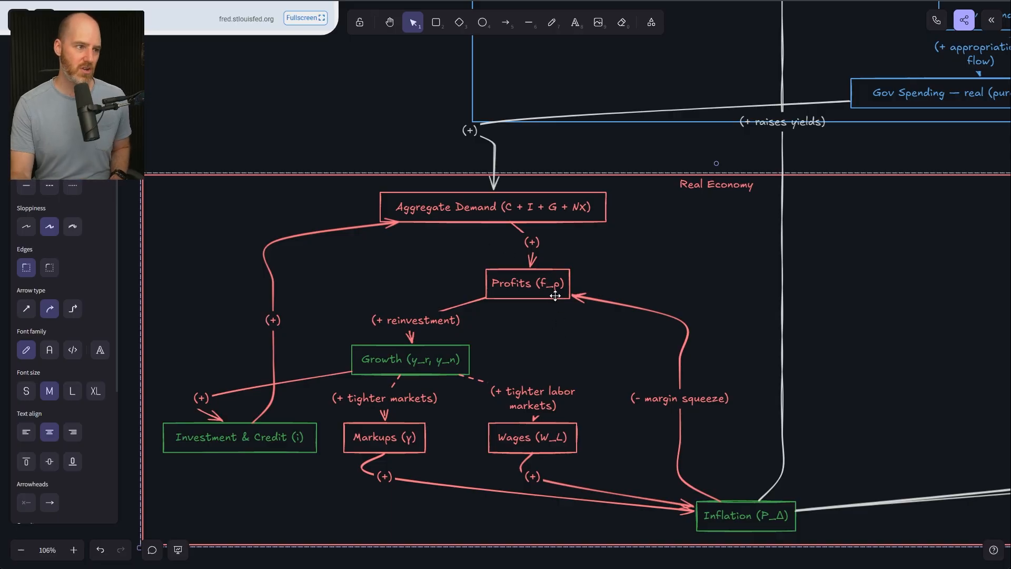
mouse_move(548, 289)
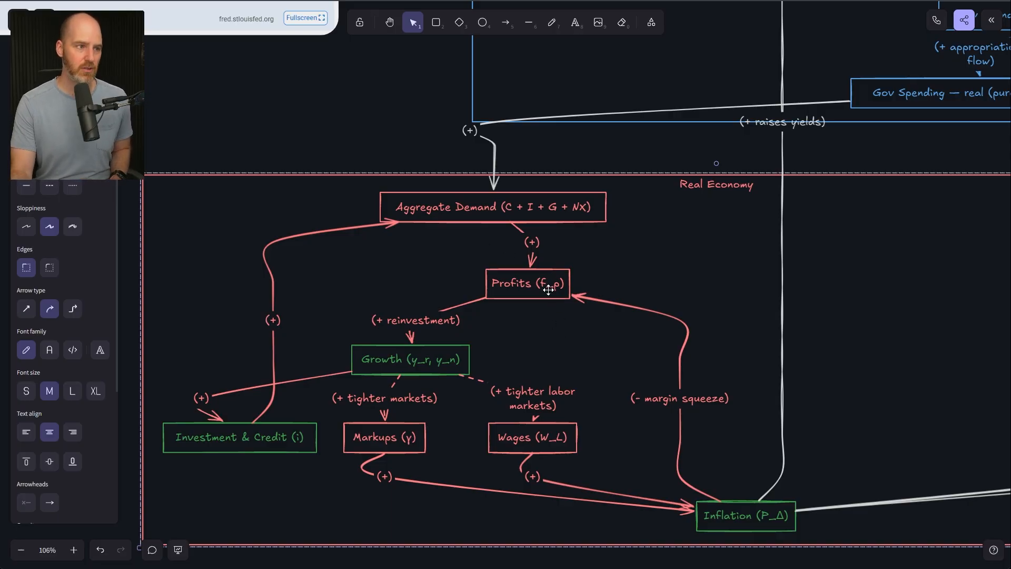
mouse_move(527, 300)
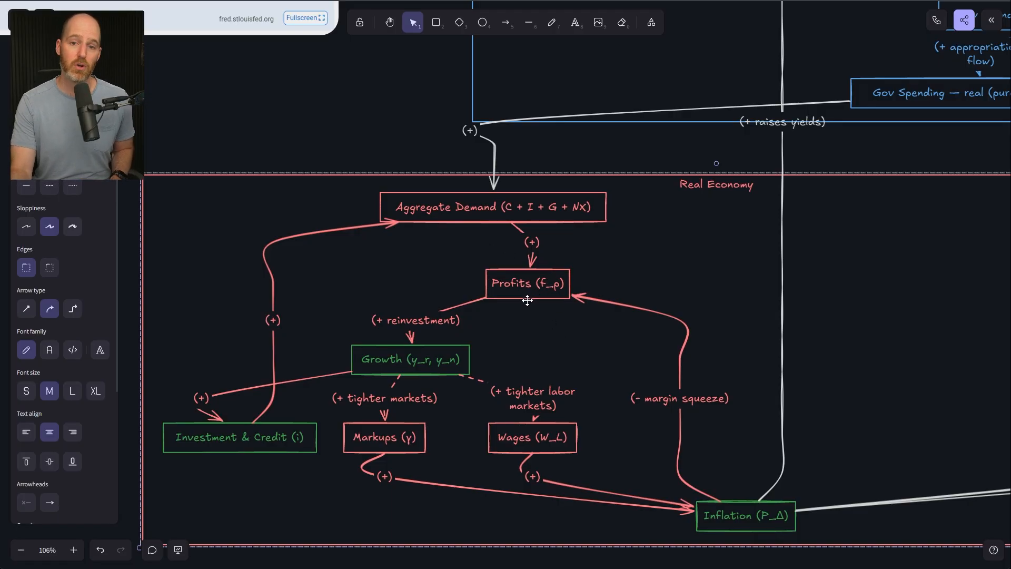
mouse_move(838, 313)
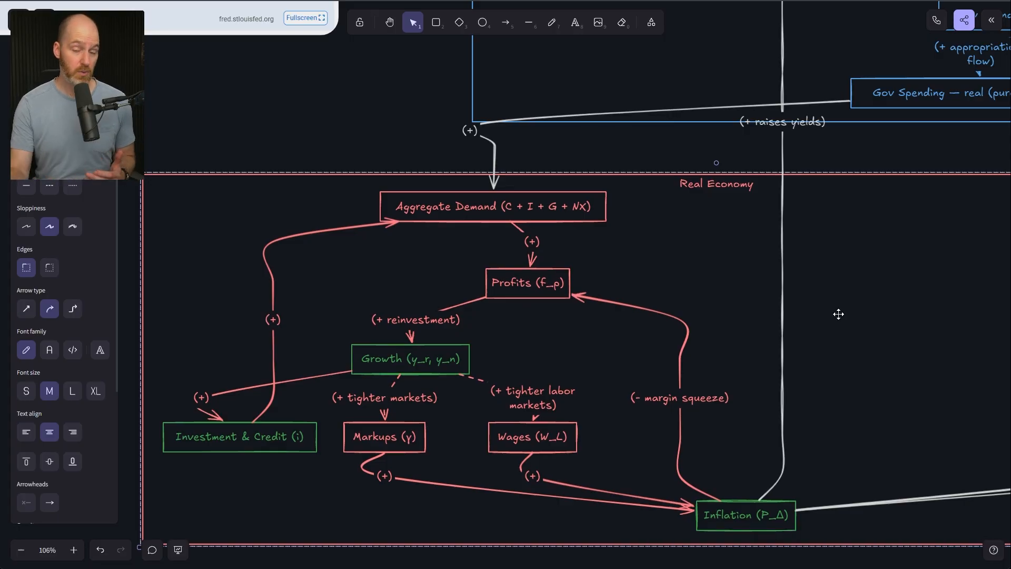
mouse_move(547, 441)
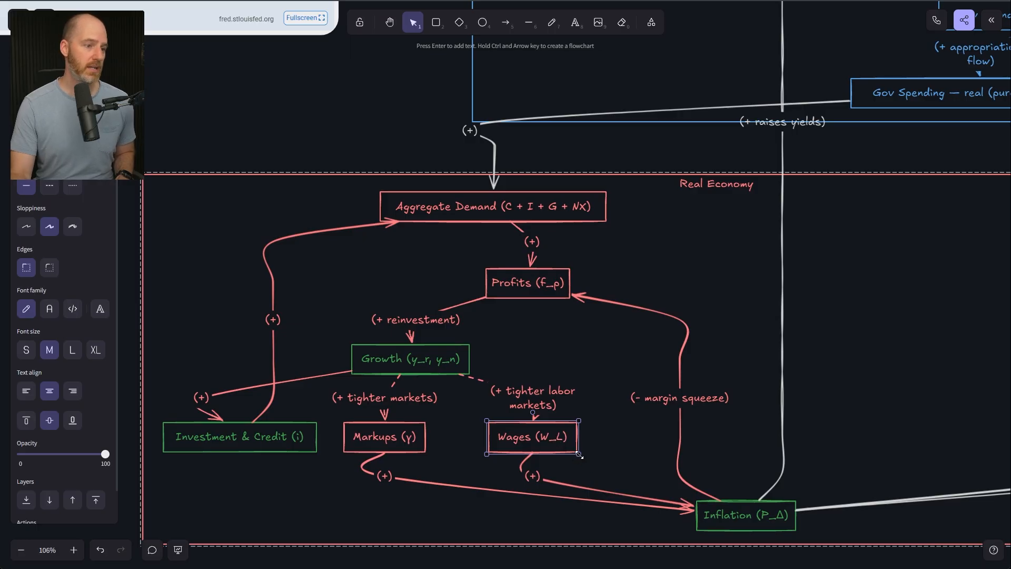
Step: Enlarge the Wages (W_L) box by its bottom-right handle, then select the Markups node
left_click_drag(532, 436, 538, 440)
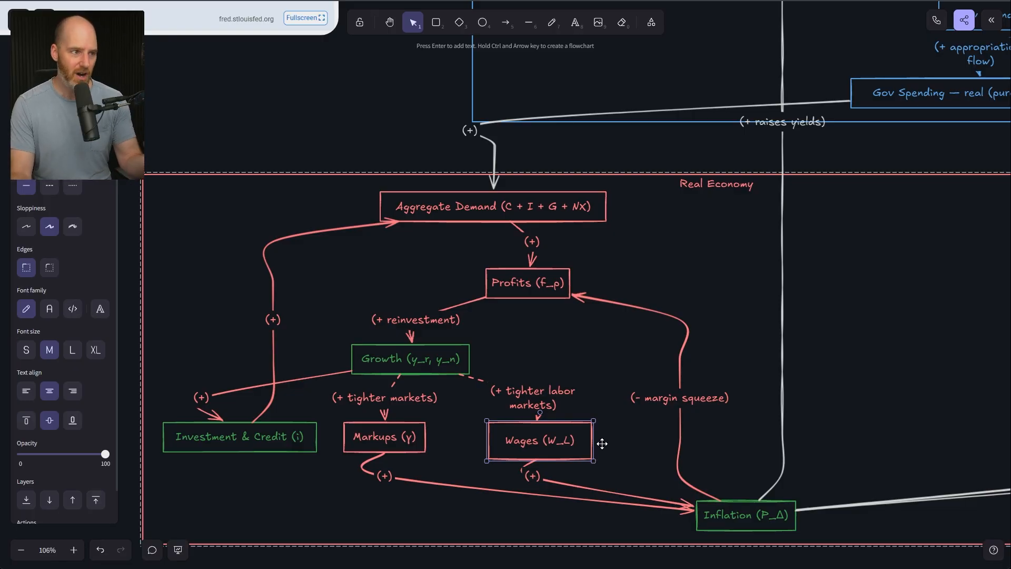
mouse_move(536, 349)
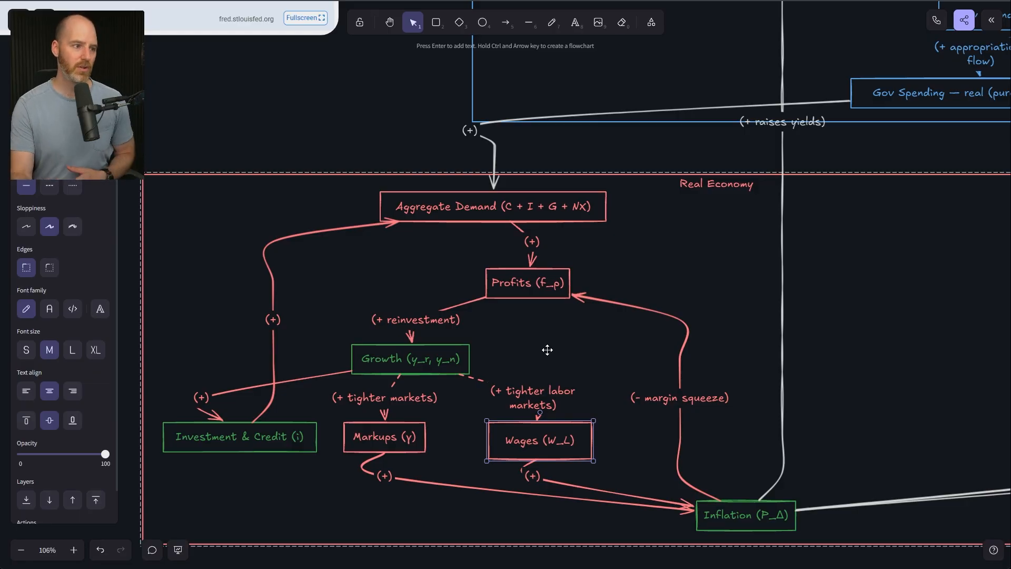
left_click(383, 436)
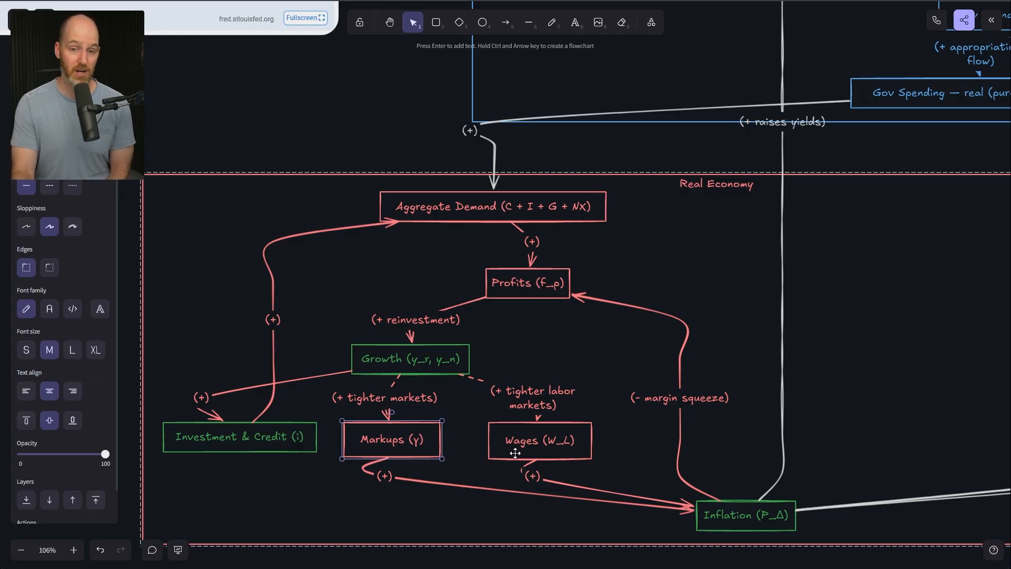
mouse_move(528, 446)
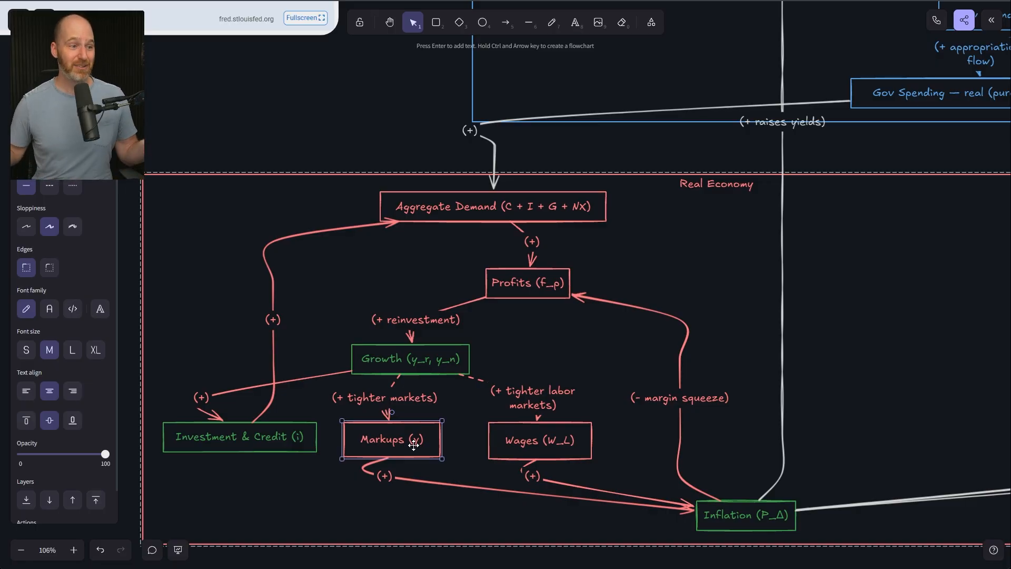
left_click(745, 515)
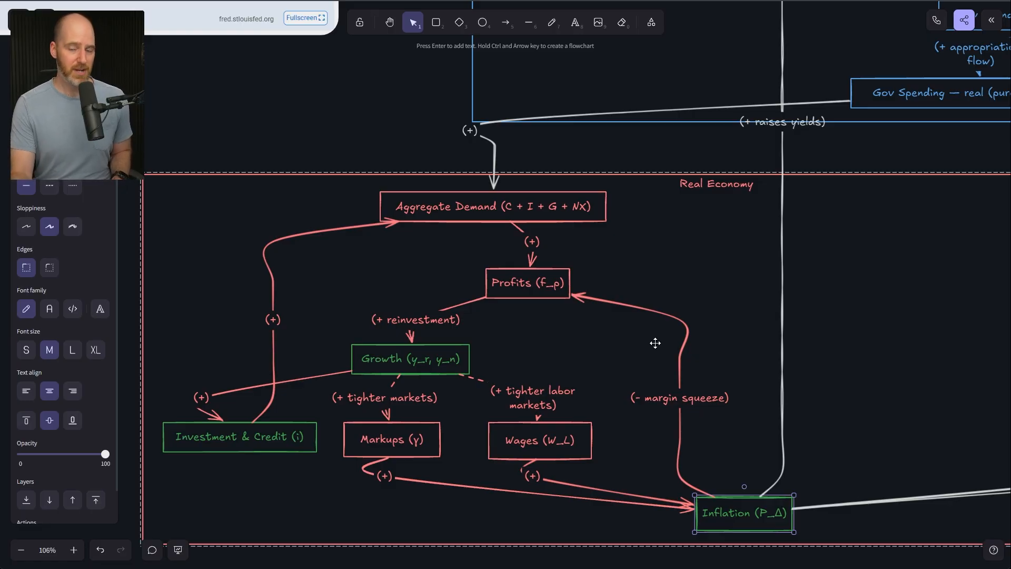
mouse_move(660, 341)
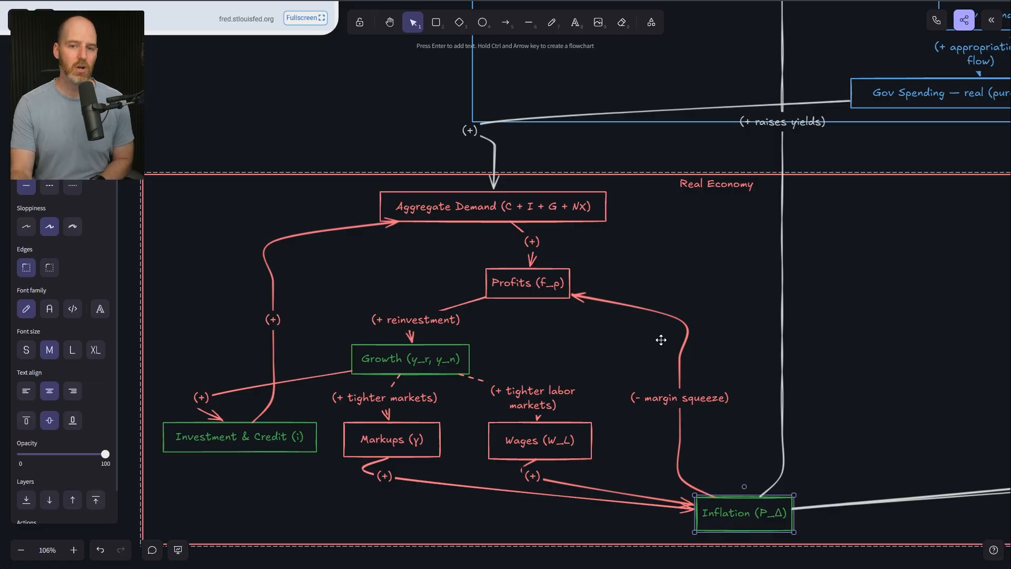
mouse_move(639, 369)
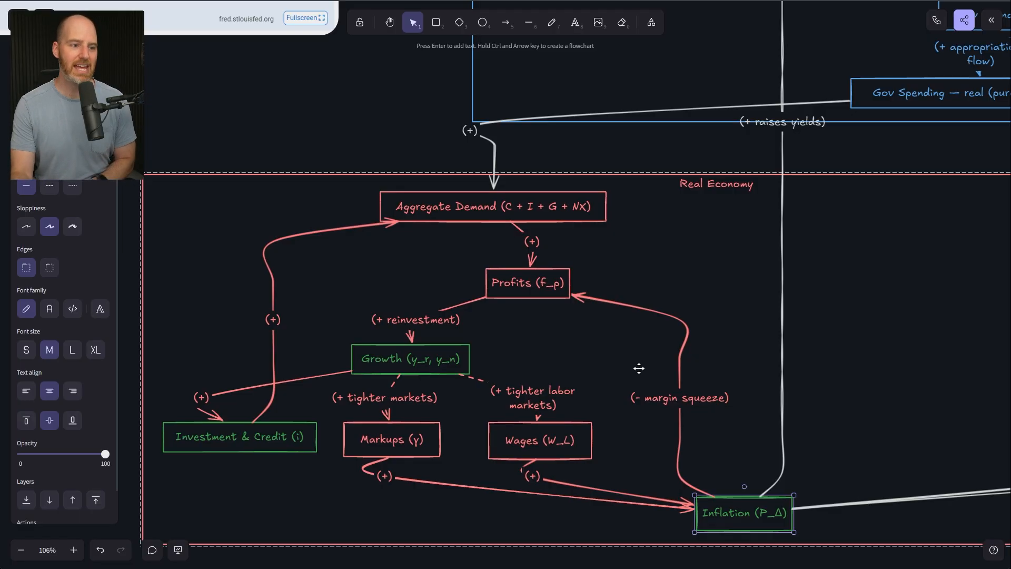
Step: Scroll down to the Investment/Growth S-curve chart and select its green upward arrow
scroll("down", 3)
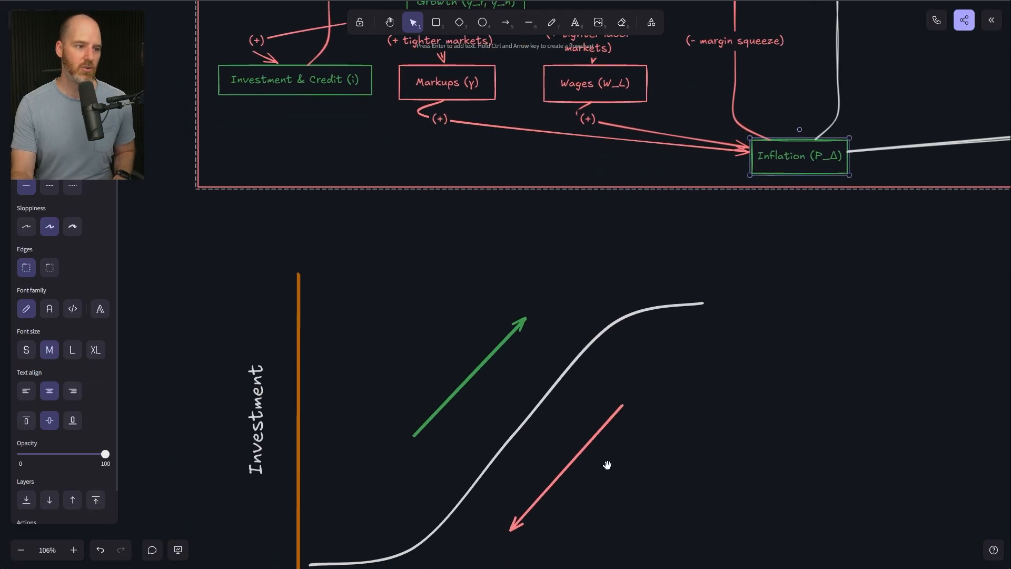
scroll("down", 3)
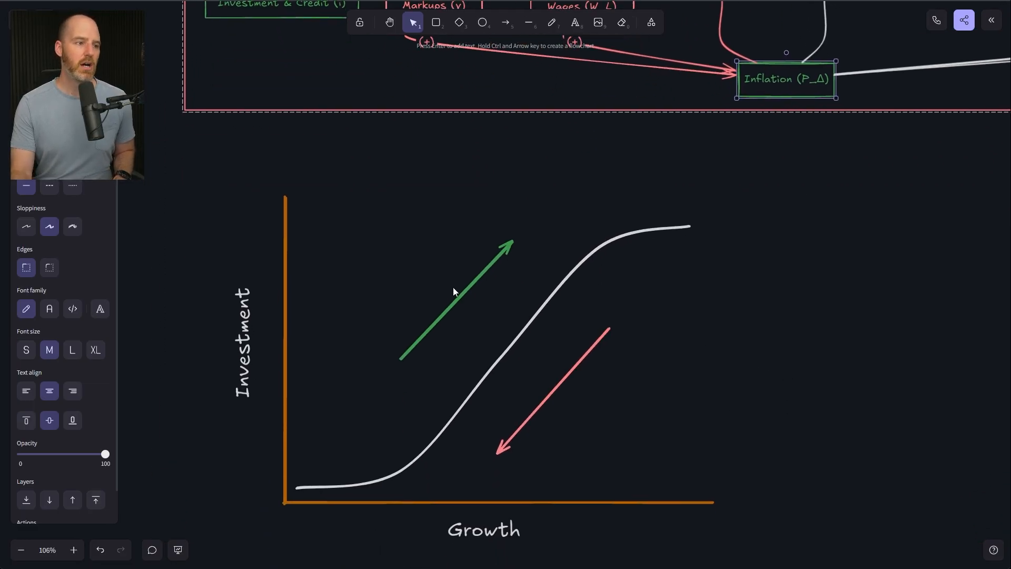
left_click(464, 291)
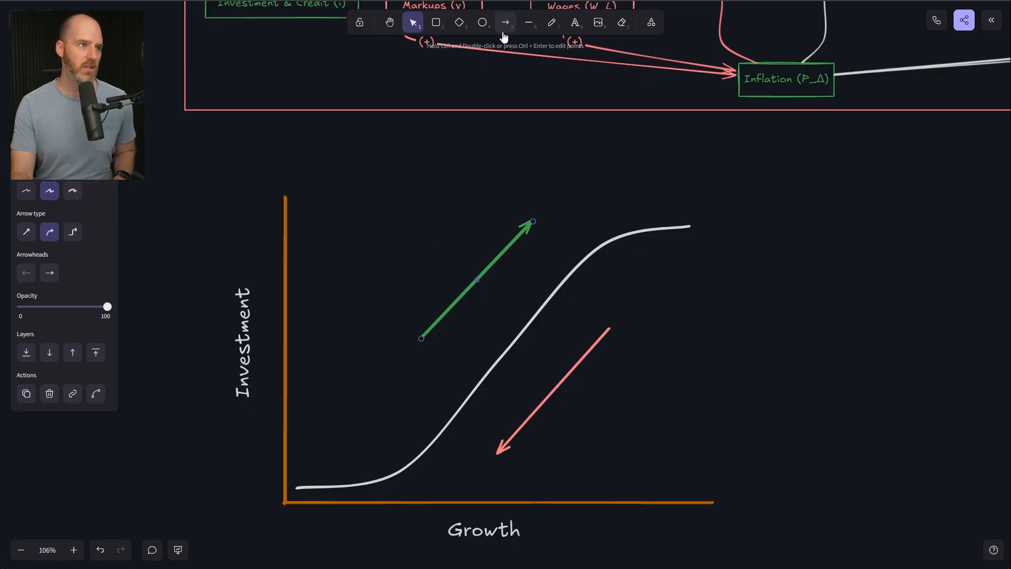
Step: Draw a green freehand X marker on the S-curve and select it
left_click(551, 23)
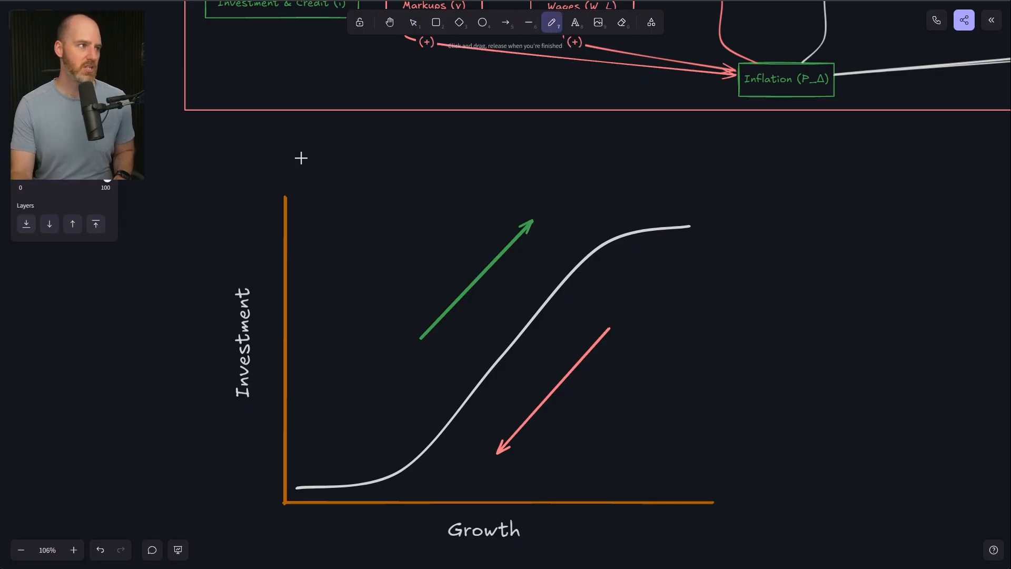
mouse_move(531, 279)
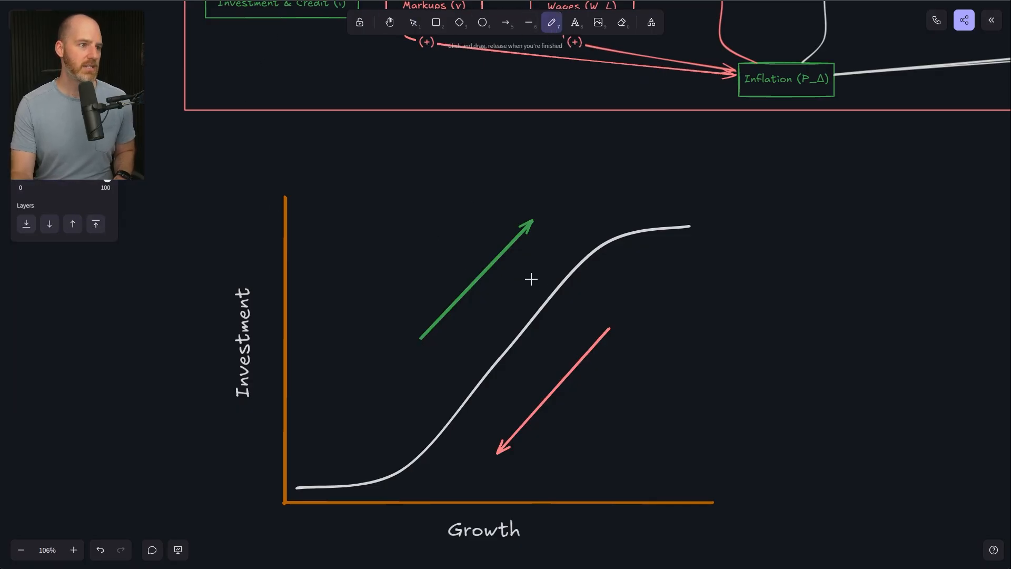
left_click_drag(528, 265, 562, 328)
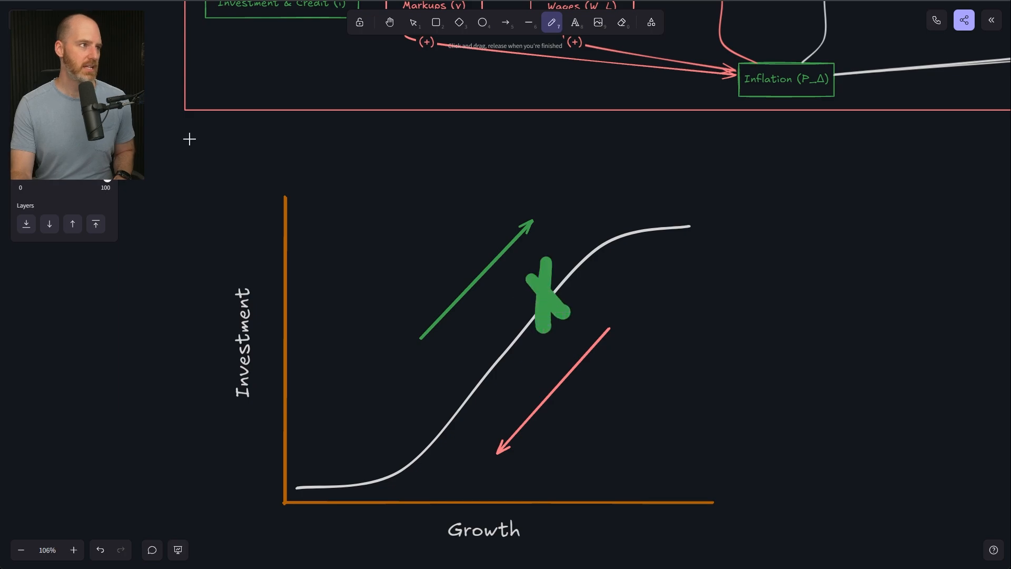
left_click(412, 22)
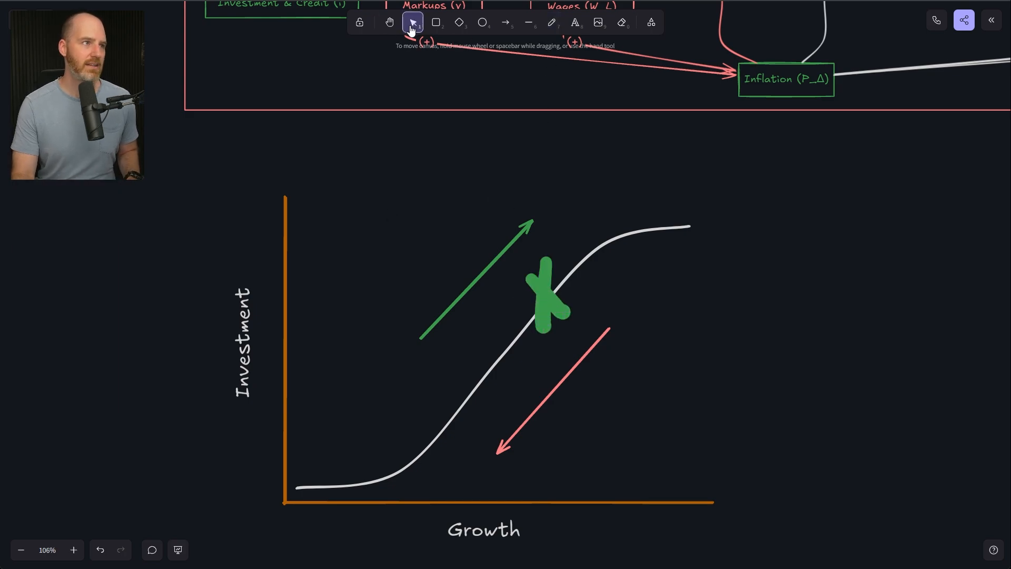
left_click(546, 297)
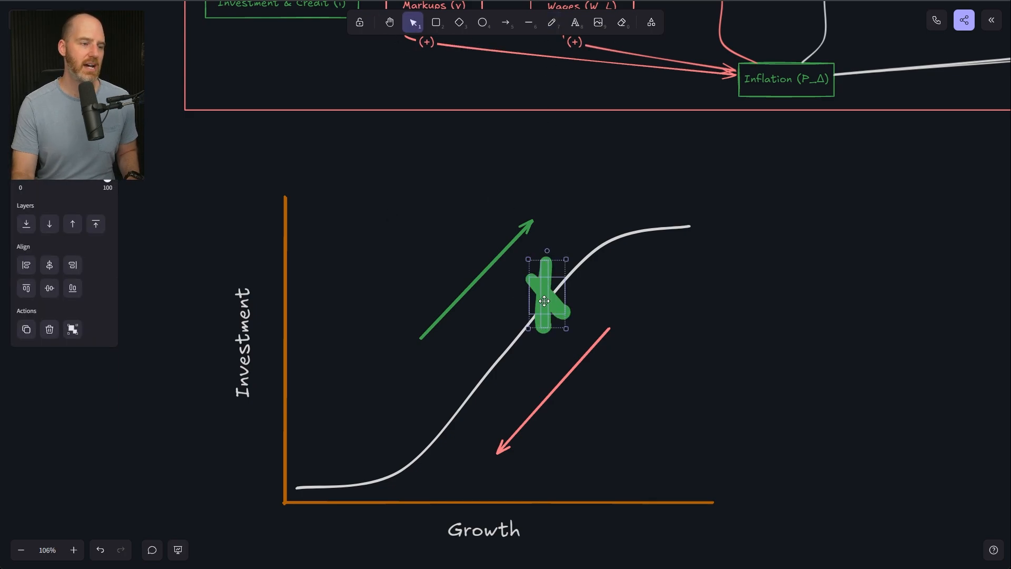
Step: Slide the X marker up the curve onto the plateau and back to the upper bend
left_click_drag(546, 294, 492, 373)
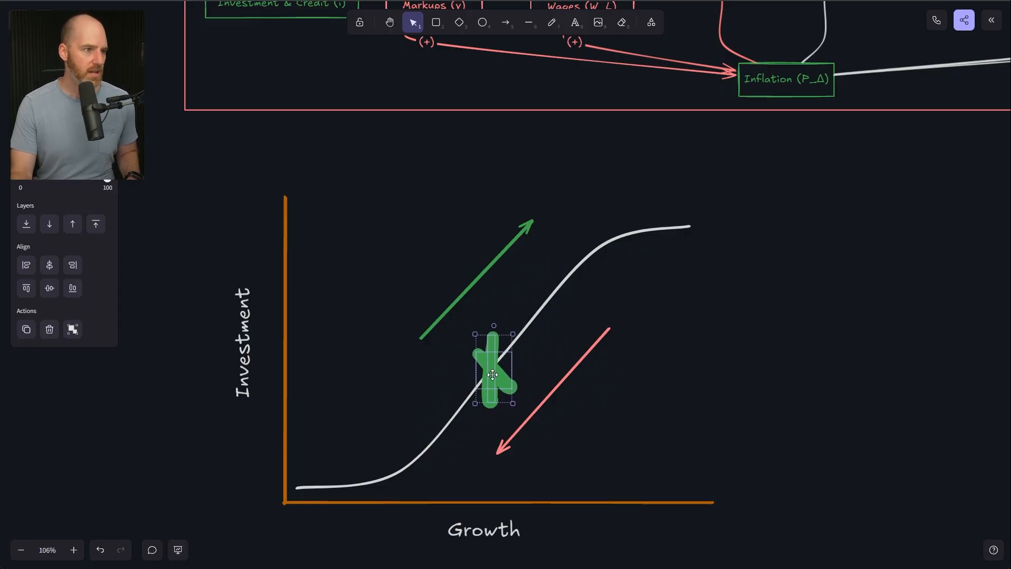
left_click_drag(493, 374, 619, 249)
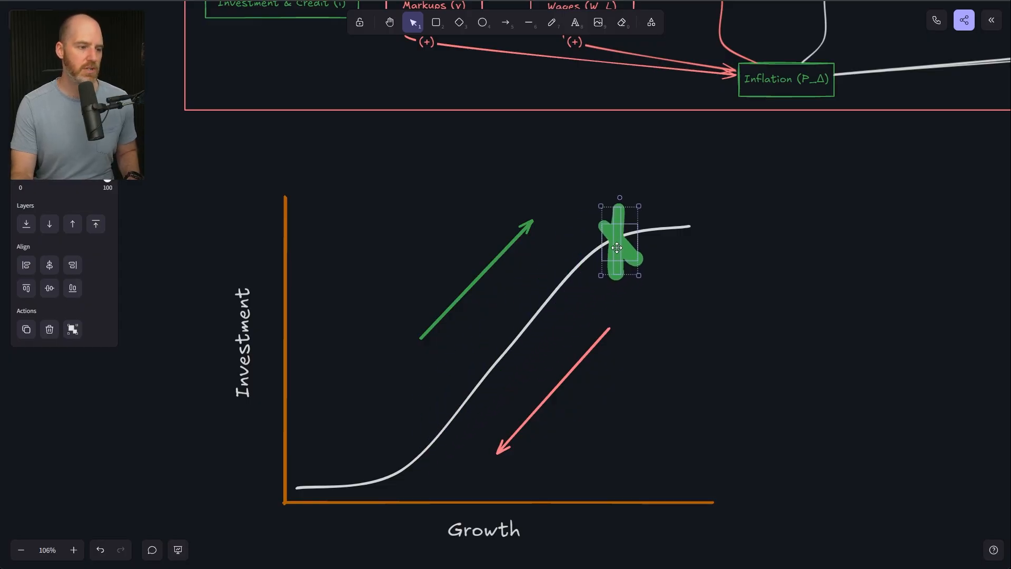
left_click_drag(618, 247, 645, 240)
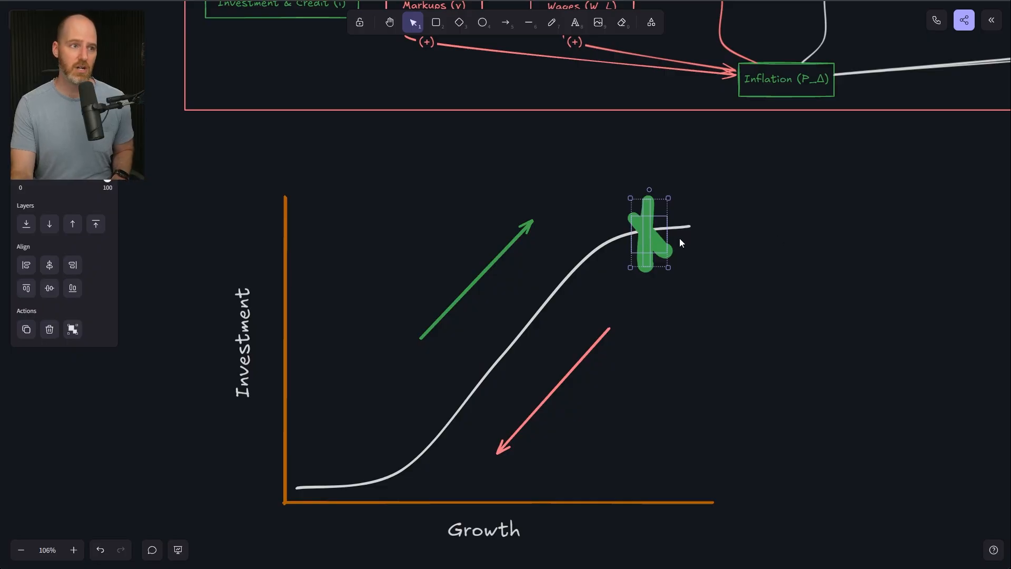
left_click_drag(651, 235, 639, 237)
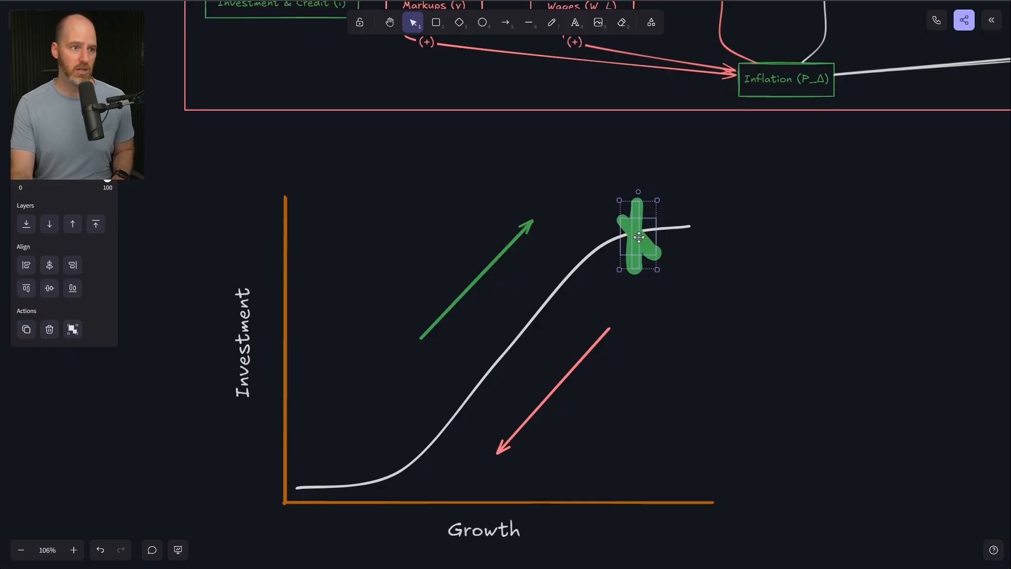
left_click_drag(638, 237, 587, 264)
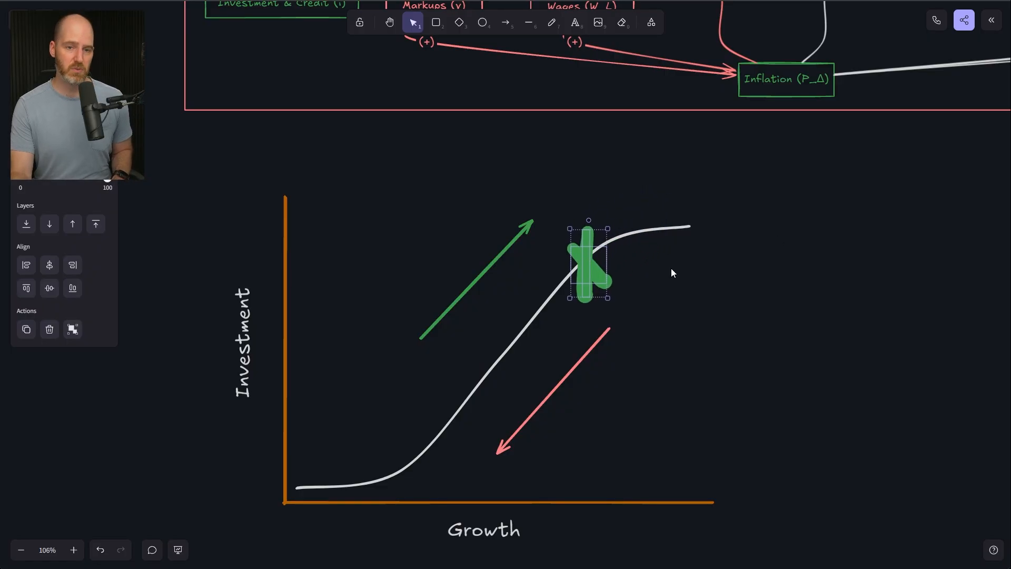
mouse_move(780, 283)
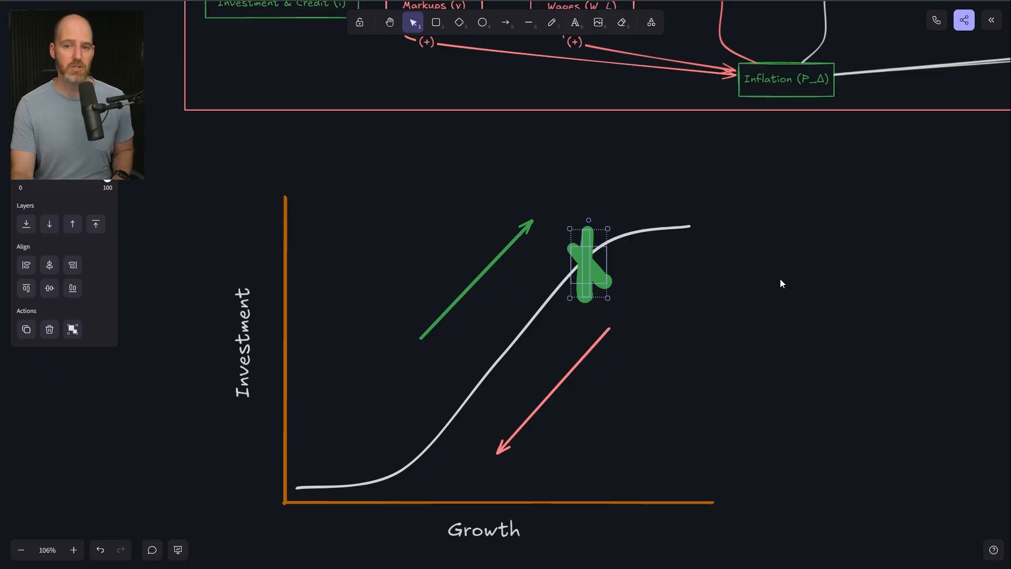
mouse_move(591, 257)
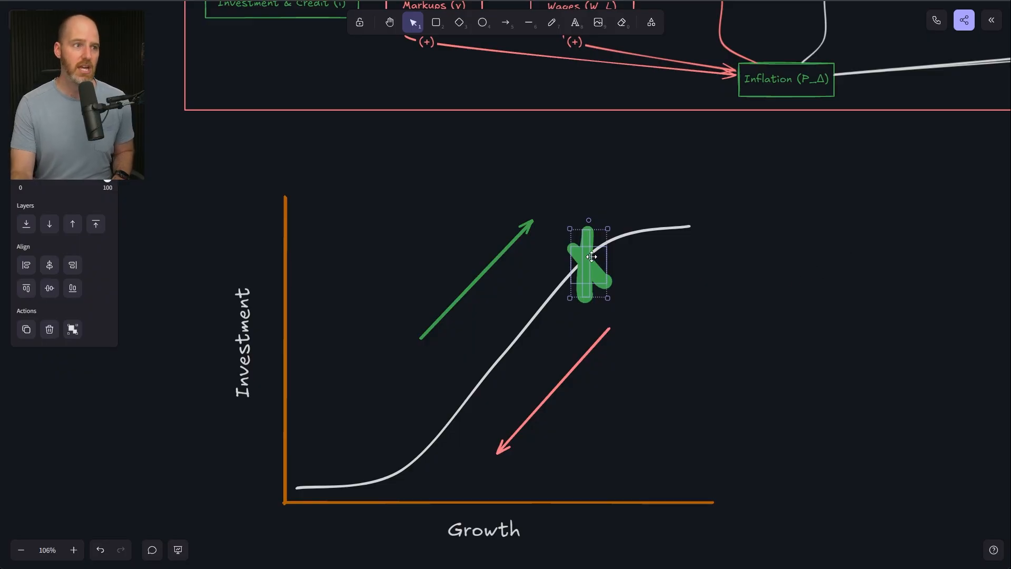
Step: Move the X down through the middle of the curve to rest near its lower bend
left_click_drag(588, 256, 536, 307)
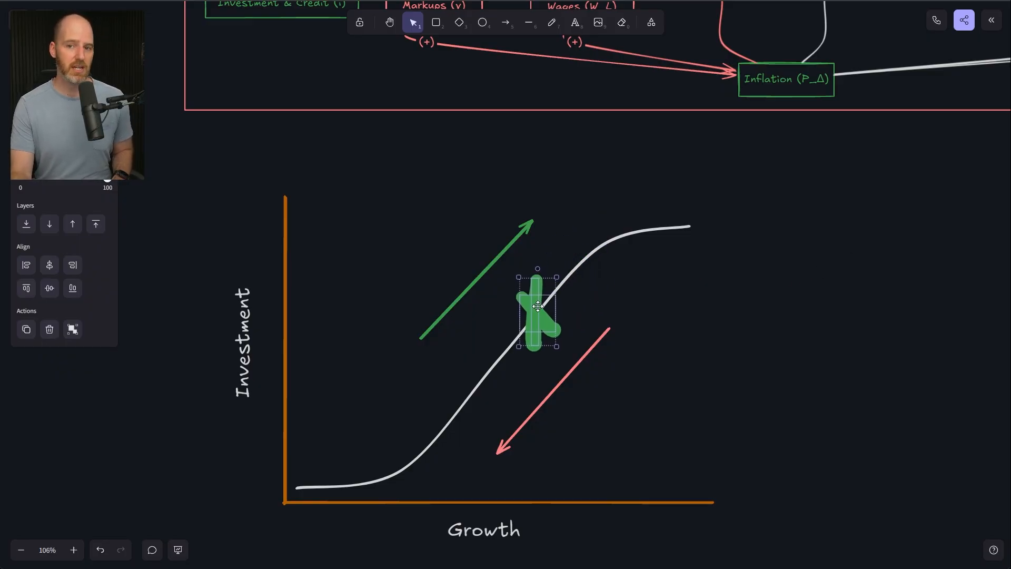
left_click_drag(536, 306, 475, 392)
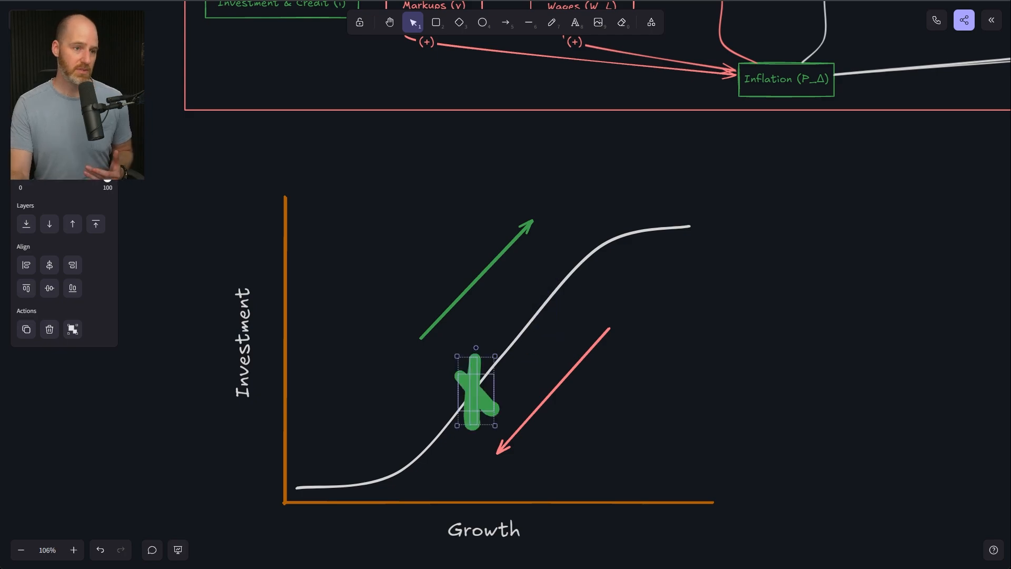
left_click_drag(474, 389, 451, 431)
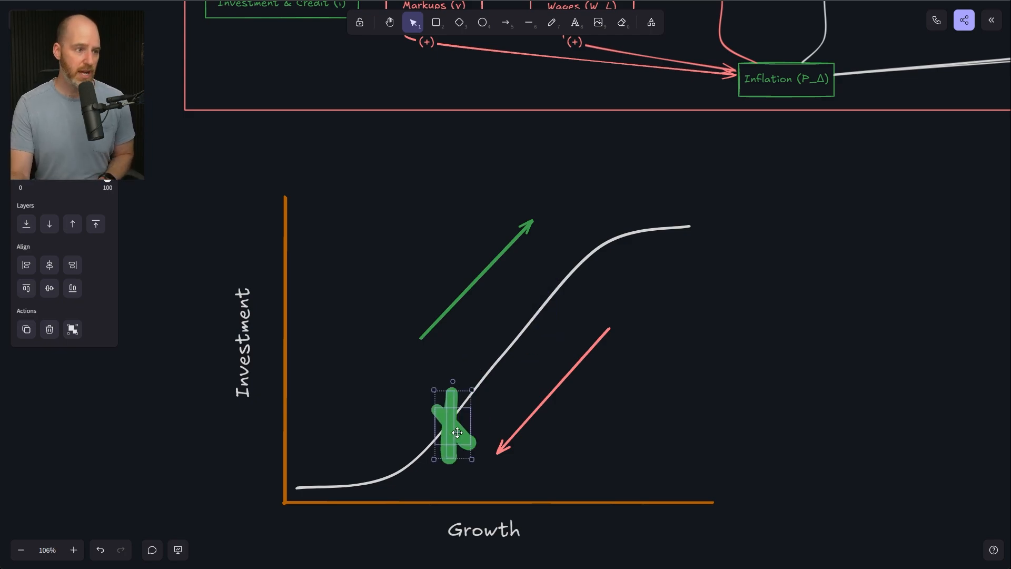
left_click_drag(455, 429, 432, 441)
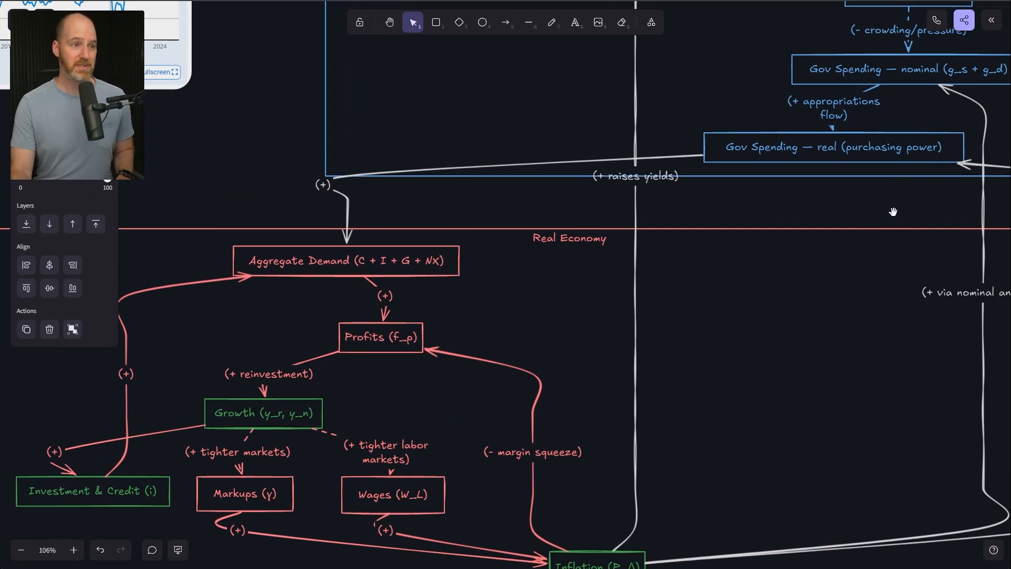
mouse_move(898, 228)
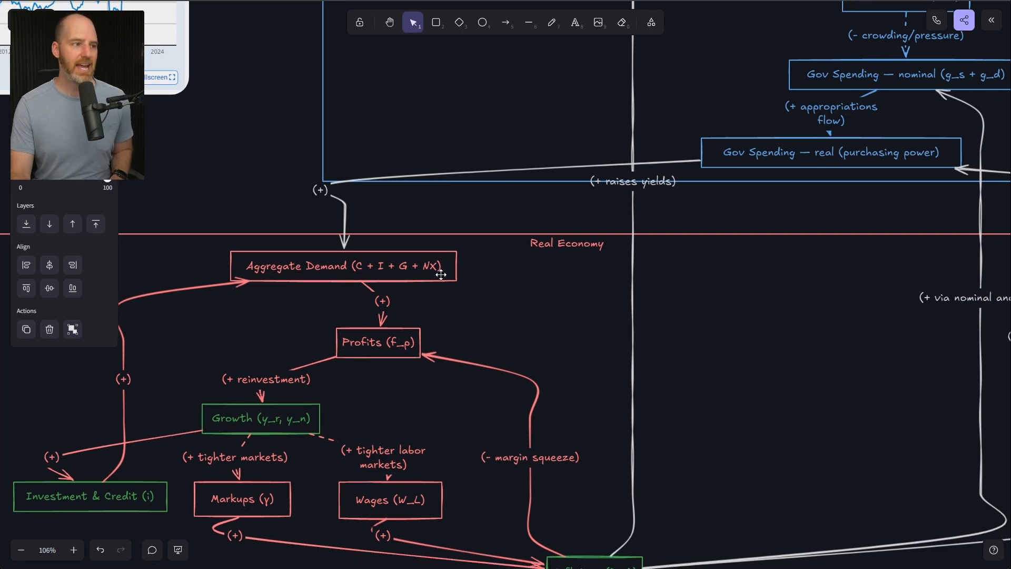
mouse_move(747, 398)
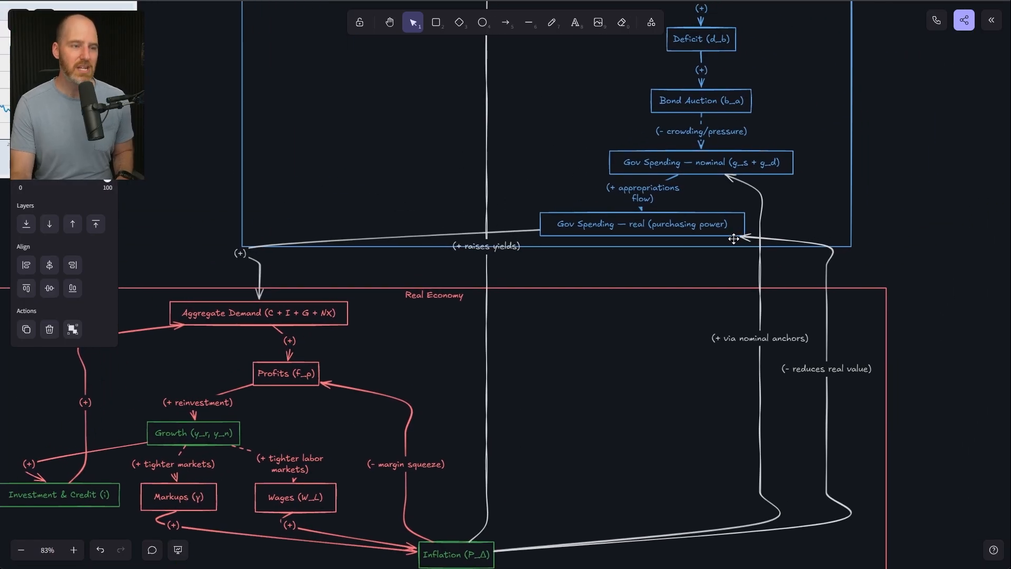
mouse_move(746, 221)
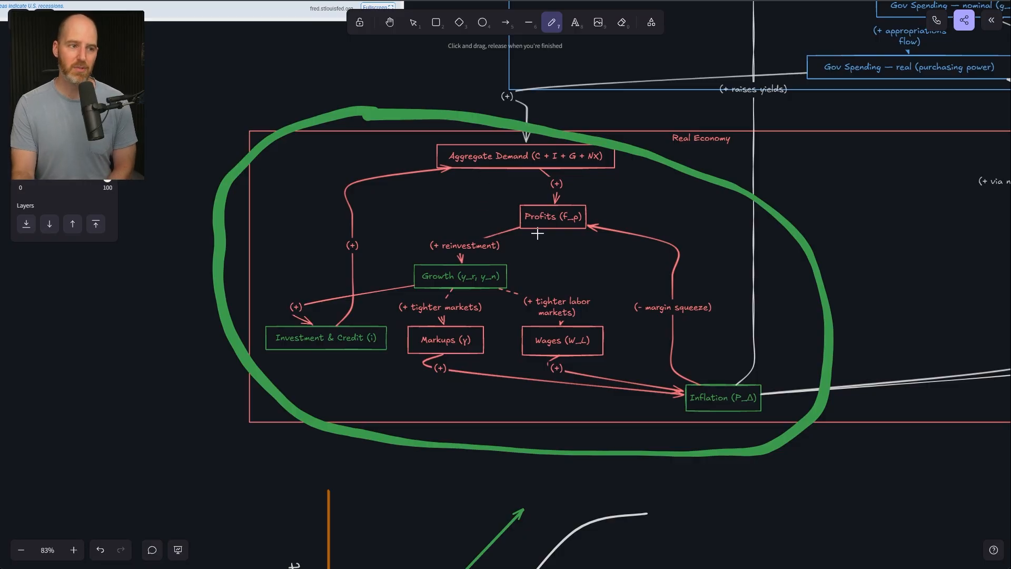
mouse_move(570, 276)
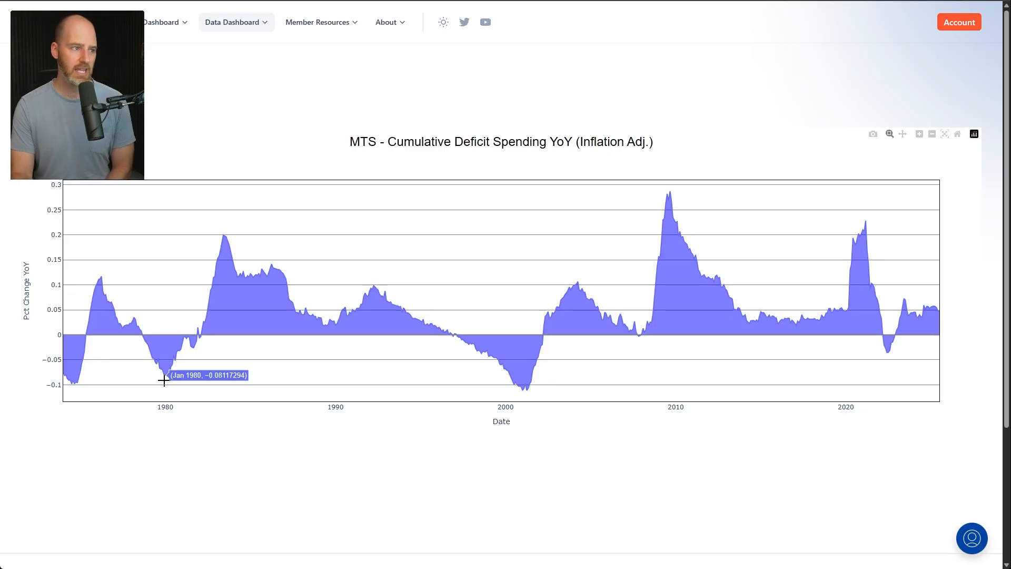
mouse_move(292, 343)
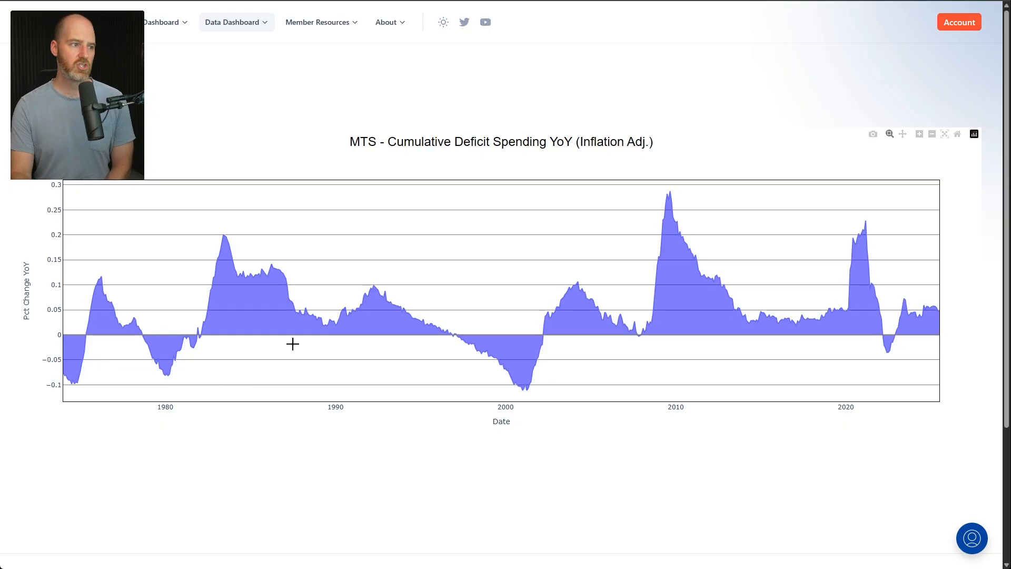
mouse_move(326, 329)
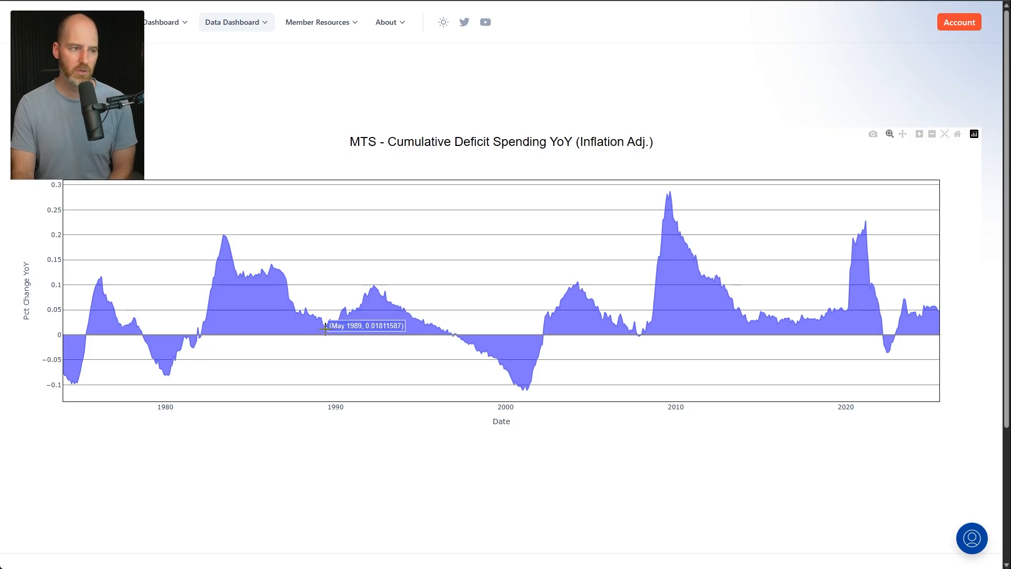
mouse_move(638, 337)
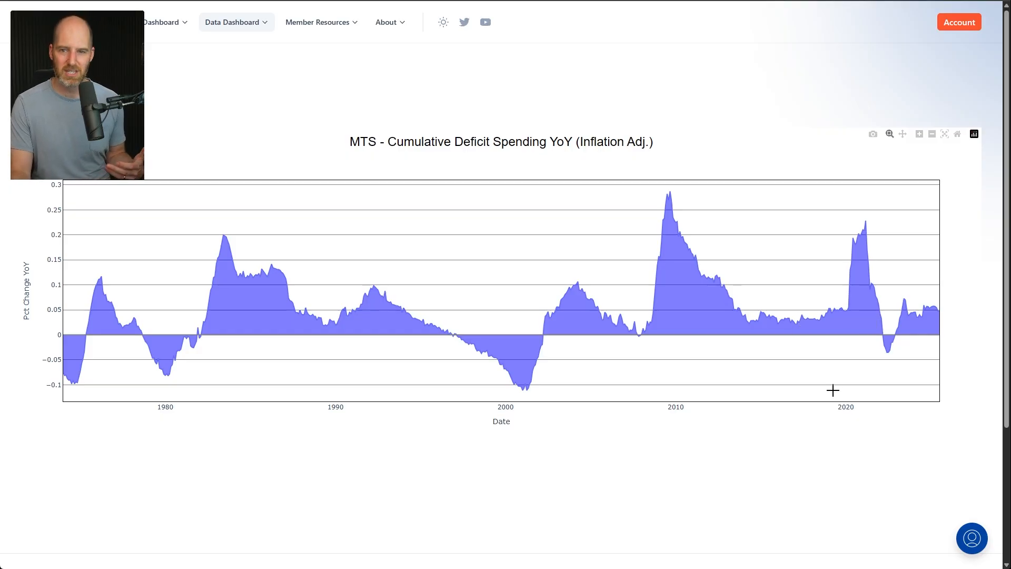
mouse_move(838, 434)
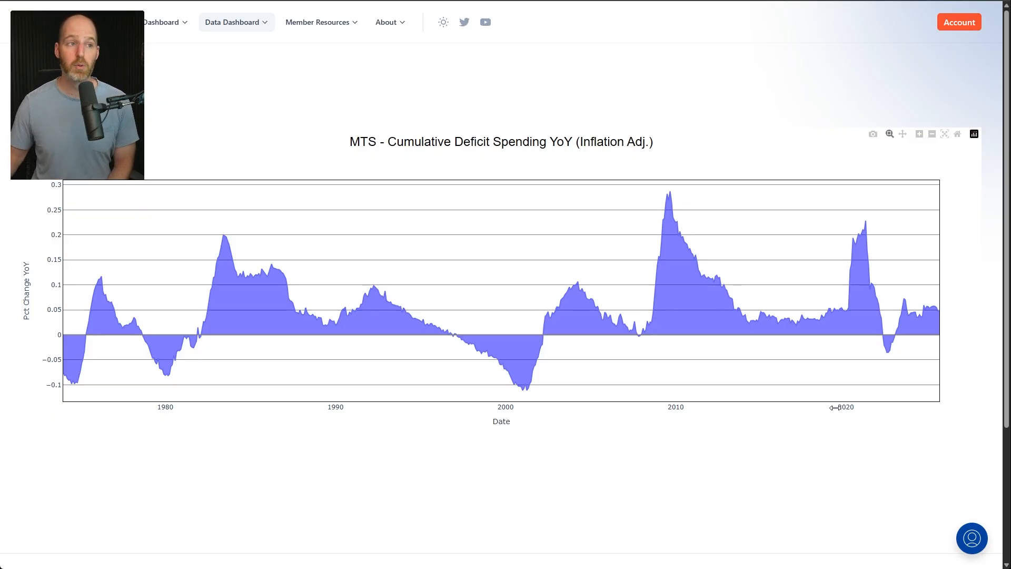
mouse_move(821, 421)
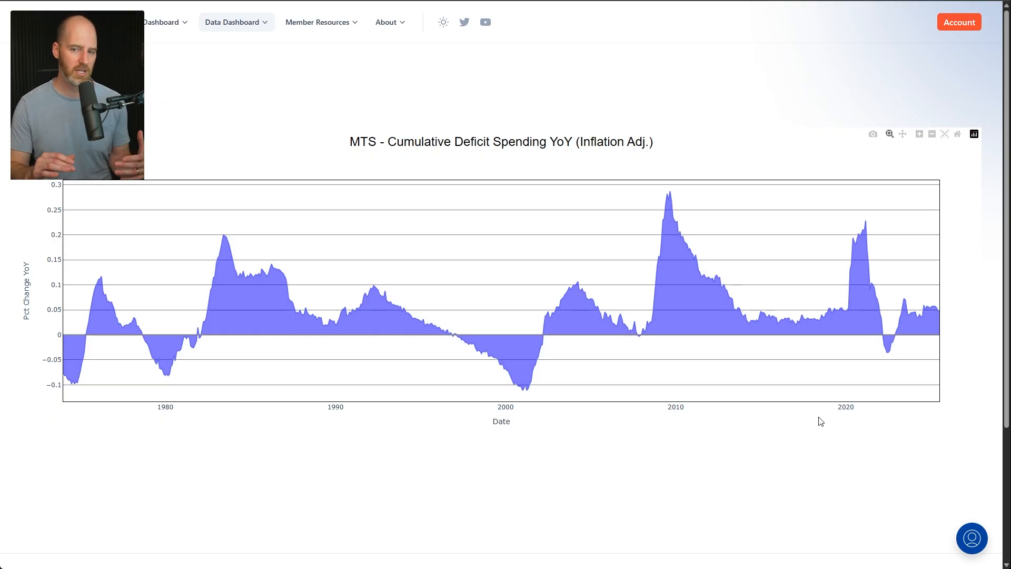